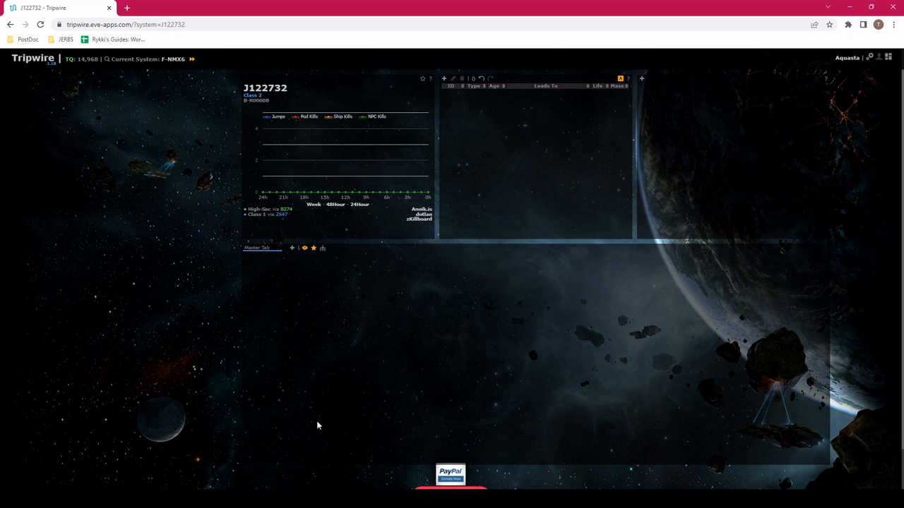
{"action": "mouse_move", "coordinate": [709, 366]}
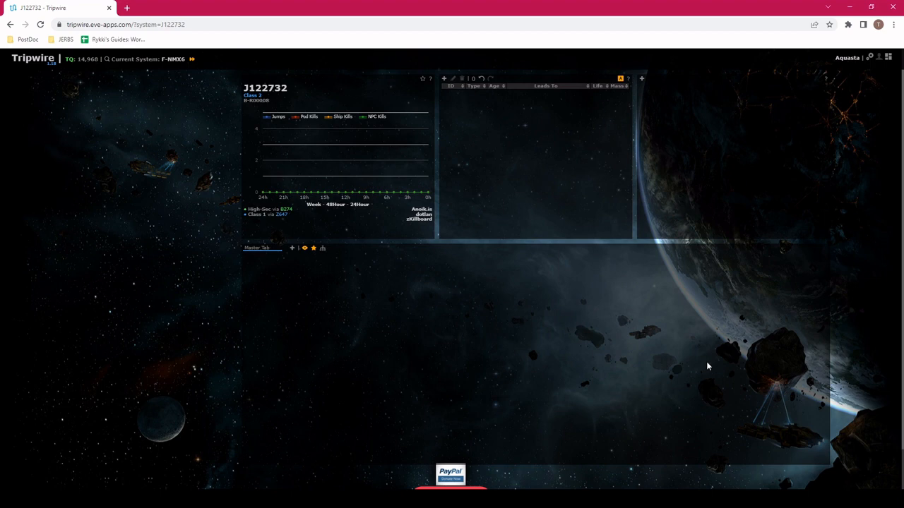
{"action": "mouse_move", "coordinate": [853, 65]}
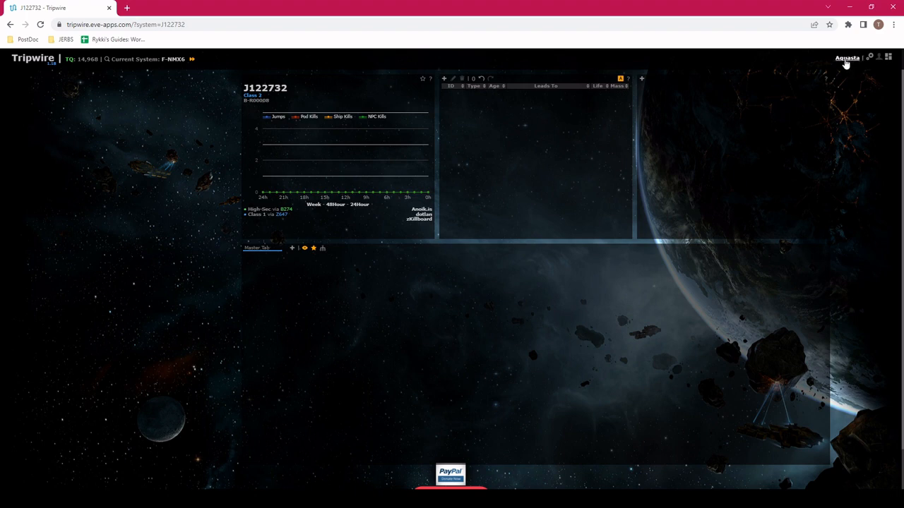
Sign in through EVE SSO, choose a character and authorize it for Tripwire.
{"action": "left_click", "coordinate": [847, 58]}
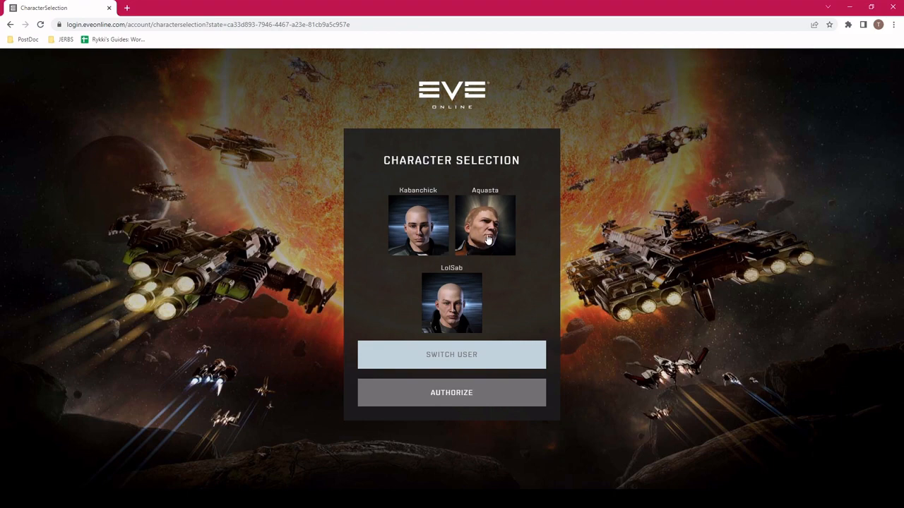
{"action": "left_click", "coordinate": [486, 223]}
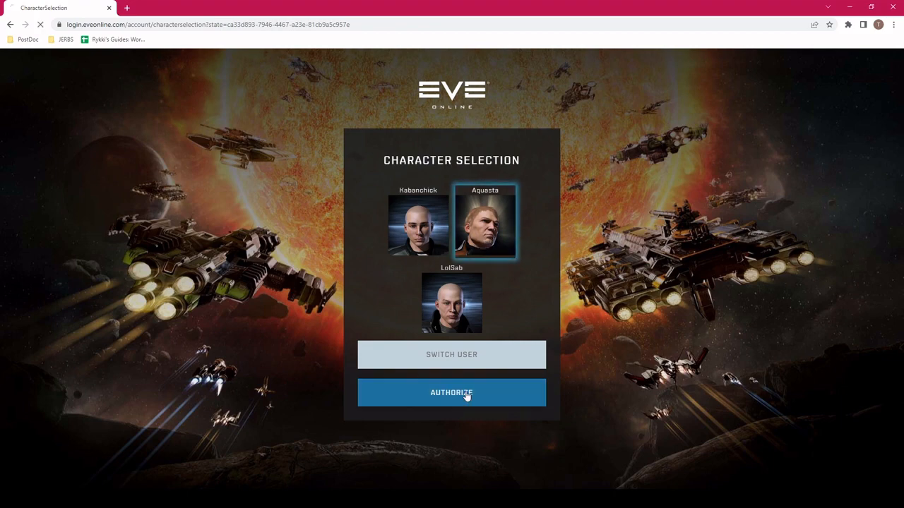
{"action": "left_click", "coordinate": [452, 393]}
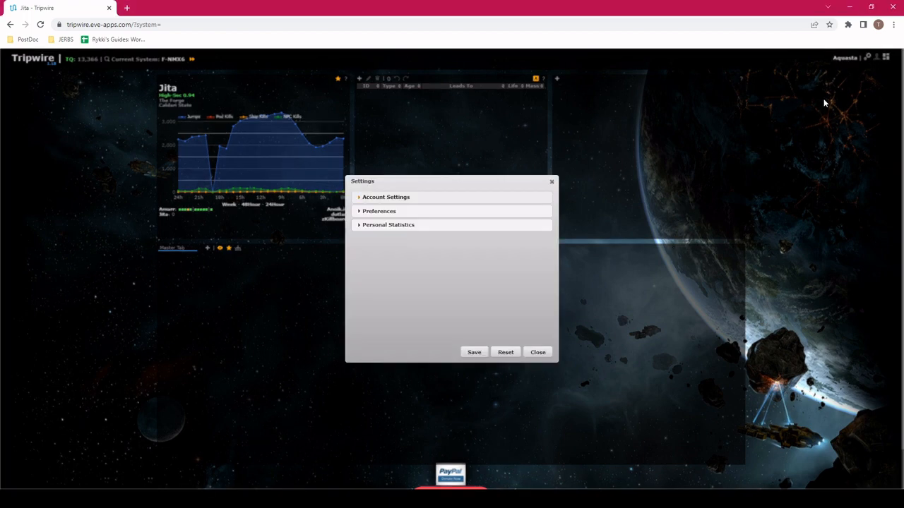
{"action": "mouse_move", "coordinate": [524, 457]}
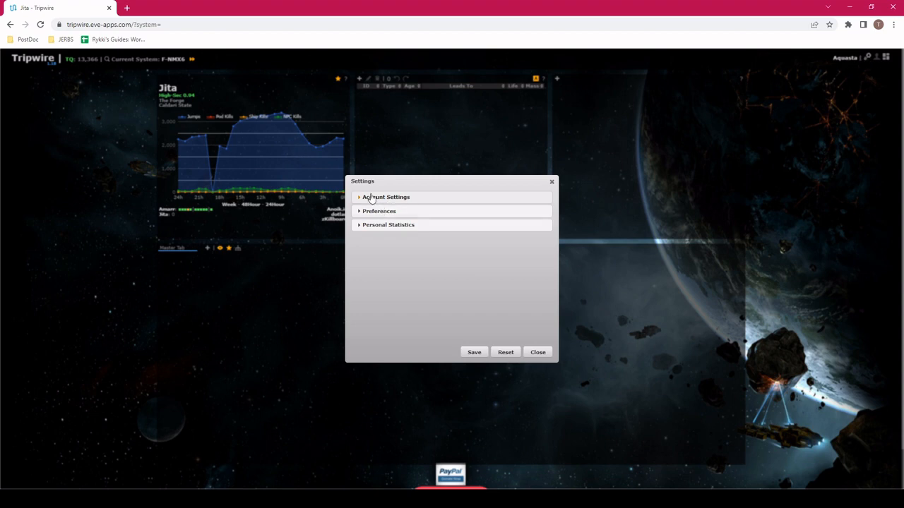
Expand Account Settings to review the username, linked character and masks.
{"action": "left_click", "coordinate": [386, 197]}
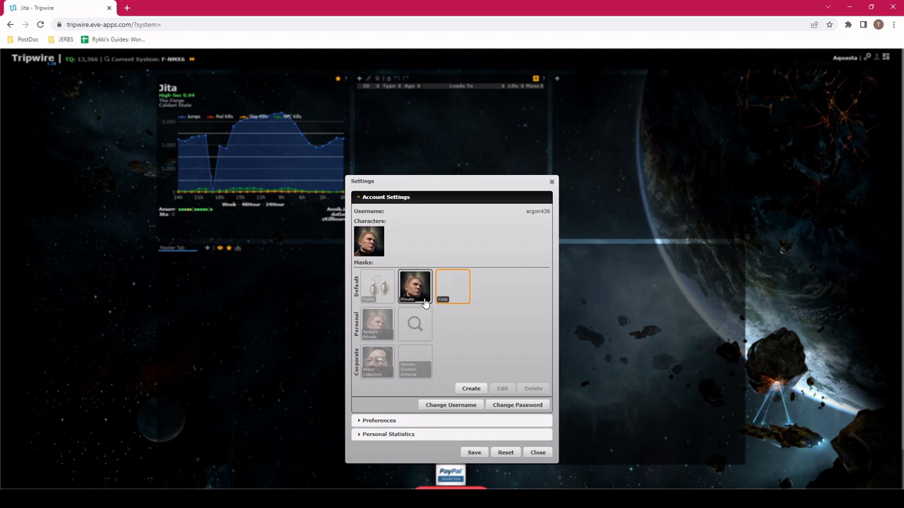
{"action": "mouse_move", "coordinate": [421, 305]}
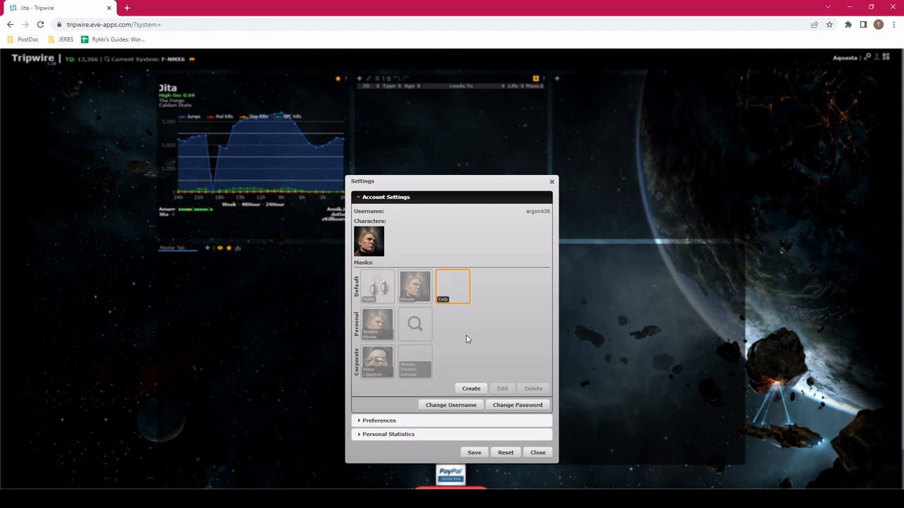
{"action": "mouse_move", "coordinate": [452, 362]}
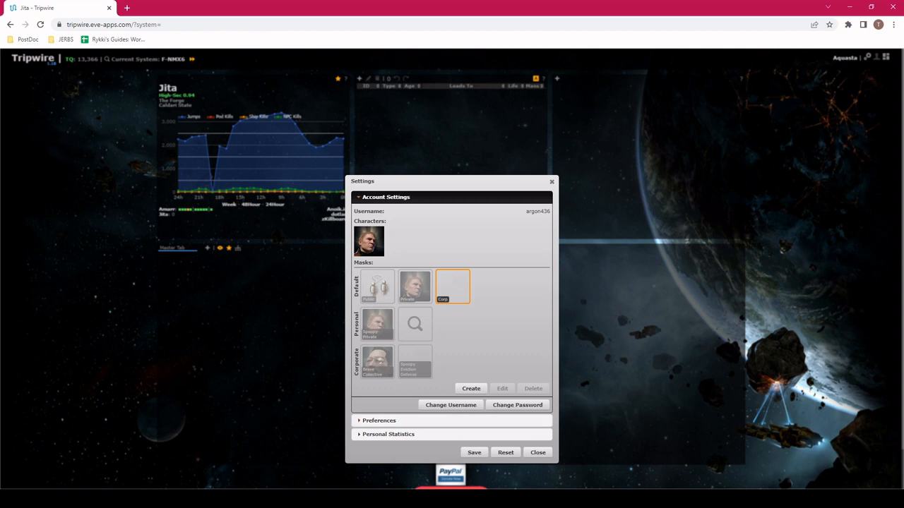
{"action": "mouse_move", "coordinate": [475, 336]}
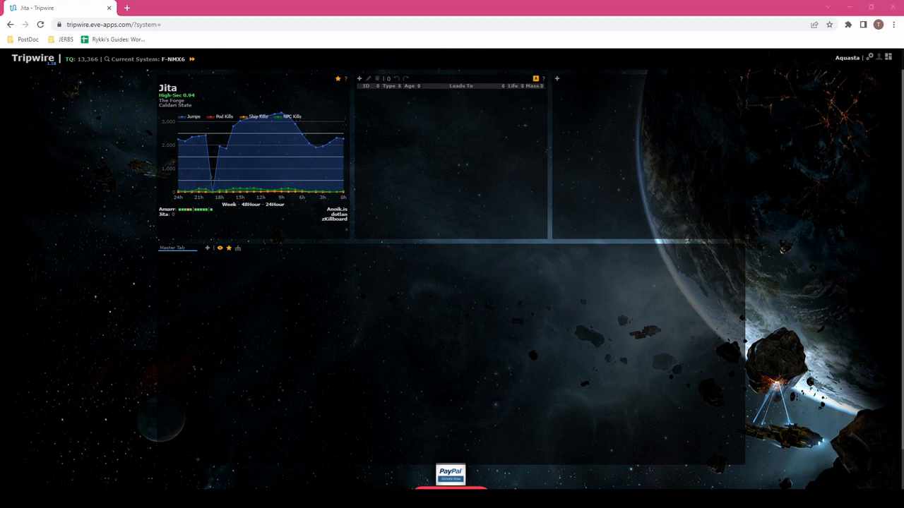
{"action": "mouse_move", "coordinate": [206, 6]}
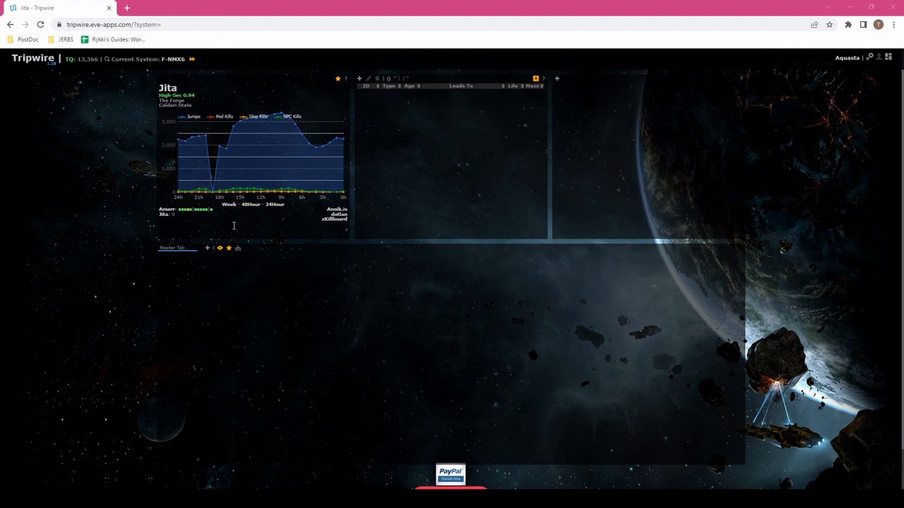
{"action": "mouse_move", "coordinate": [277, 237]}
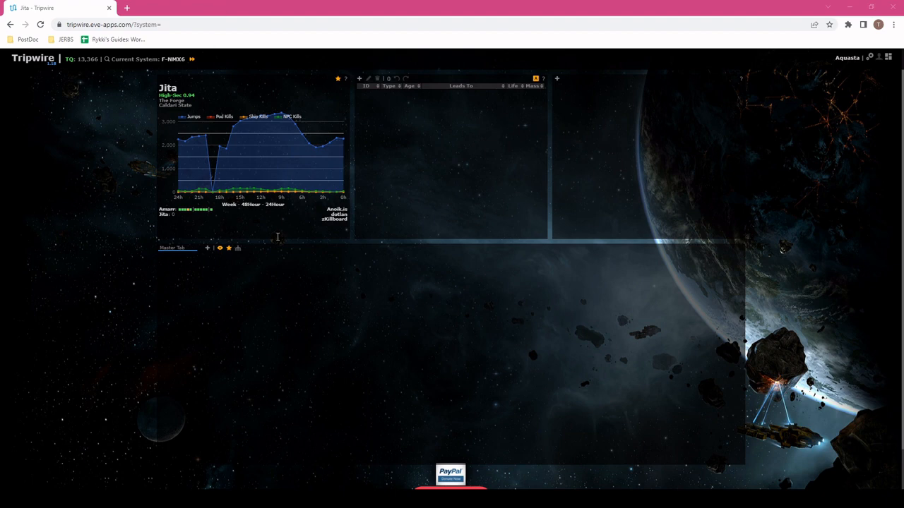
{"action": "mouse_move", "coordinate": [548, 8]}
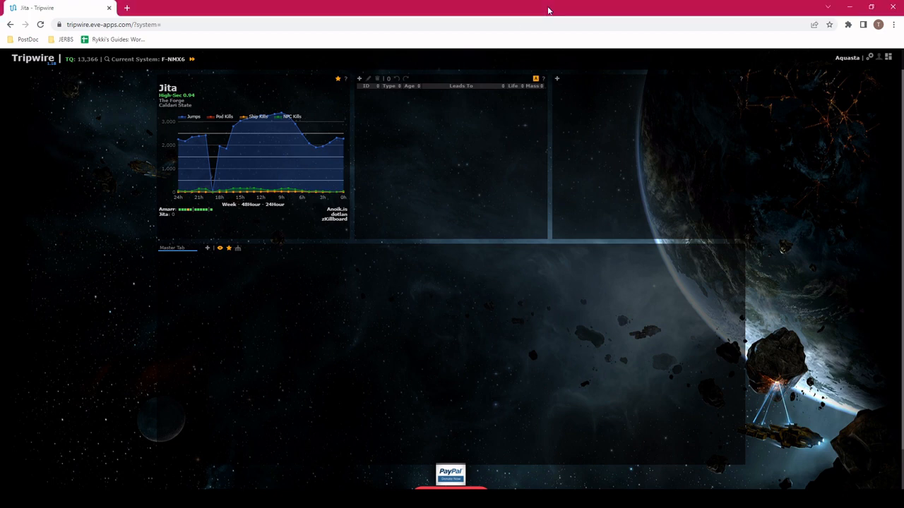
{"action": "mouse_move", "coordinate": [245, 113]}
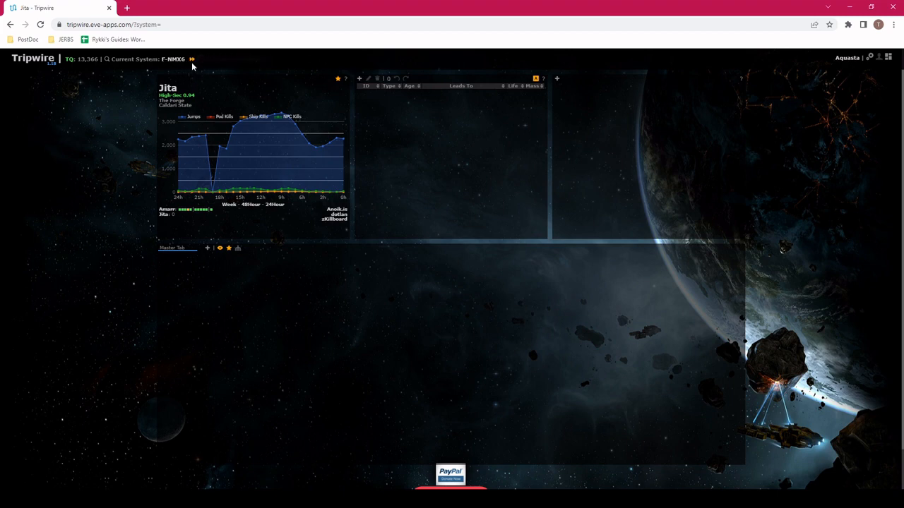
{"action": "mouse_move", "coordinate": [192, 59]}
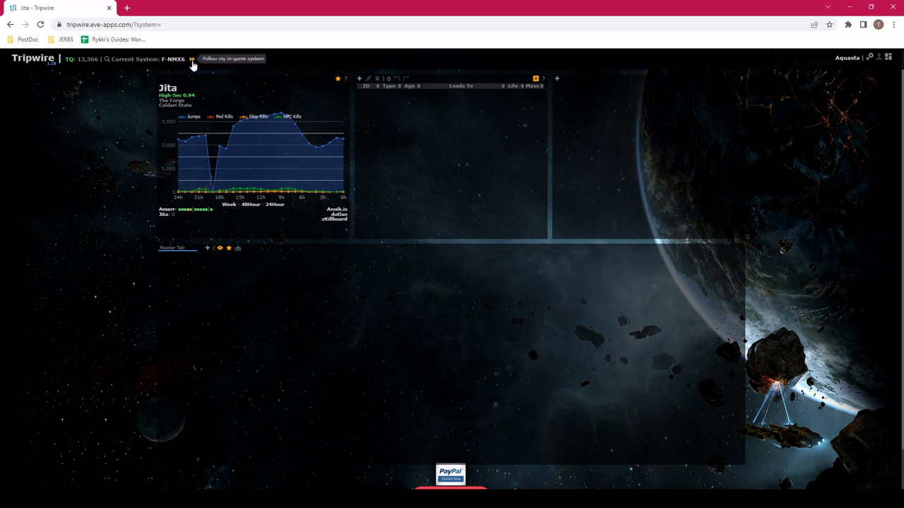
{"action": "mouse_move", "coordinate": [514, 130]}
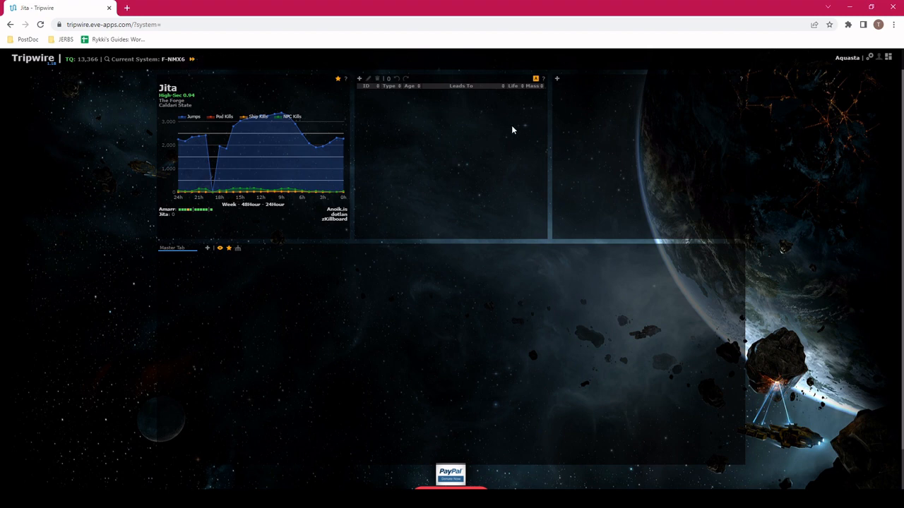
{"action": "mouse_move", "coordinate": [535, 80]}
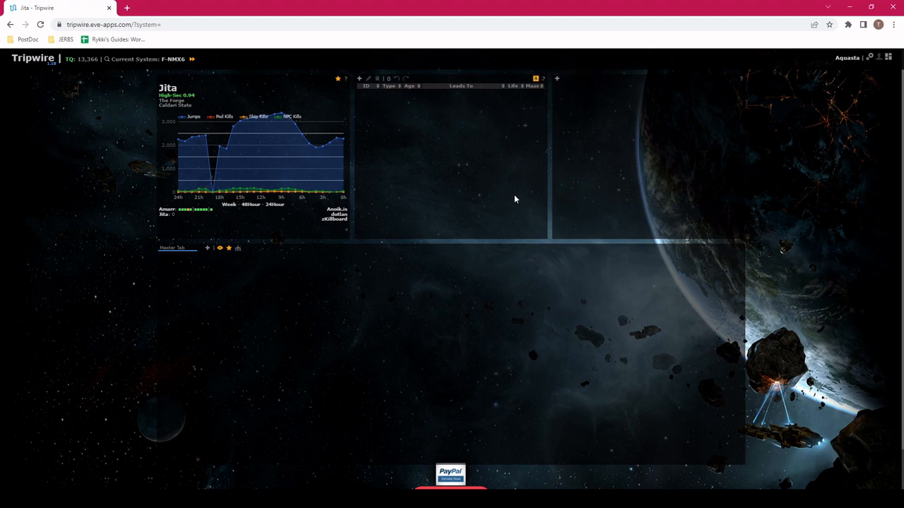
{"action": "mouse_move", "coordinate": [371, 291]}
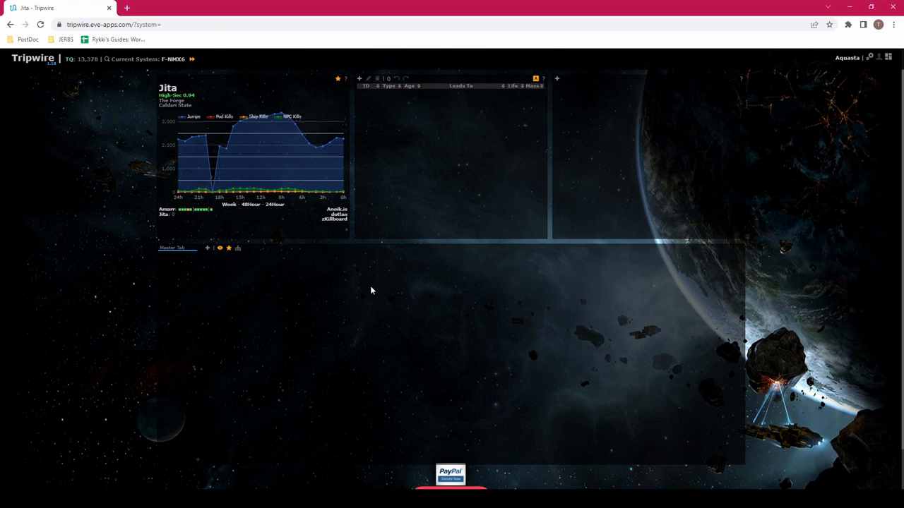
{"action": "mouse_move", "coordinate": [278, 282]}
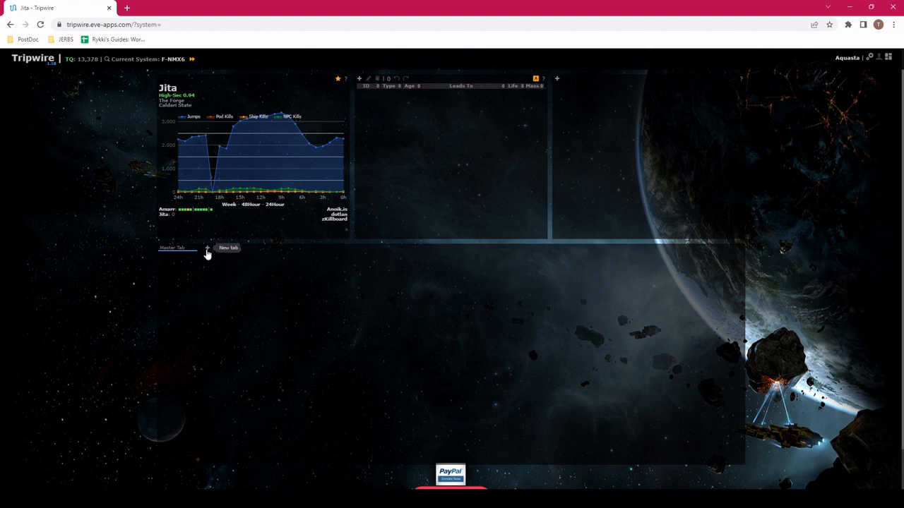
Create a new map tab named 'Master' with J-Space and EVE-Scout's Thera chain toggled.
{"action": "left_click", "coordinate": [208, 249]}
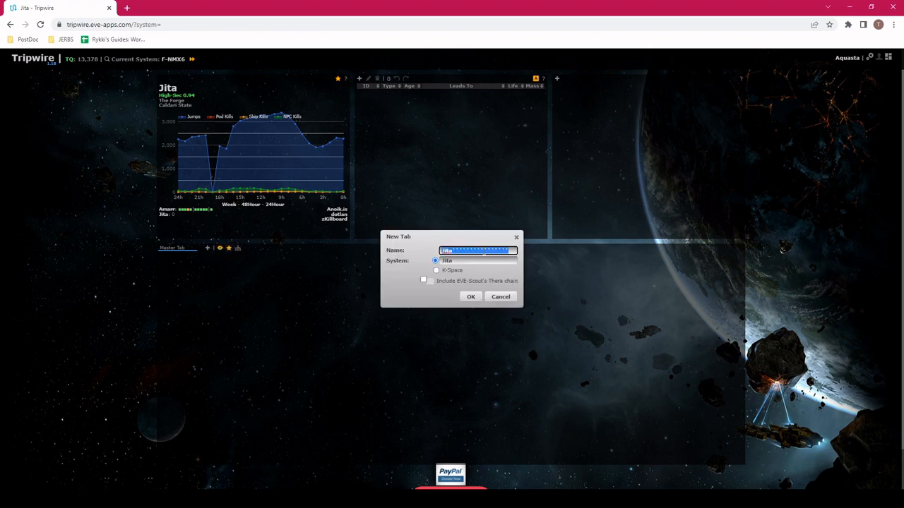
{"action": "type", "text": "Master"}
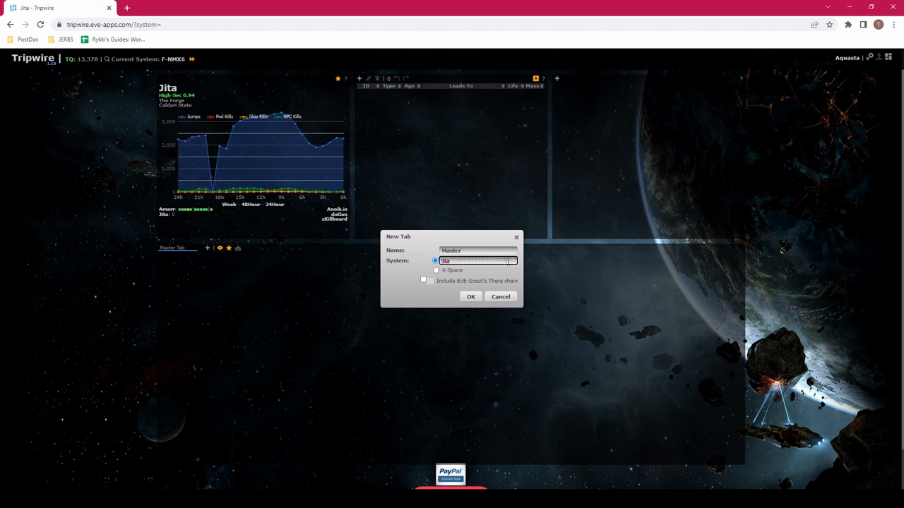
{"action": "left_click", "coordinate": [435, 271]}
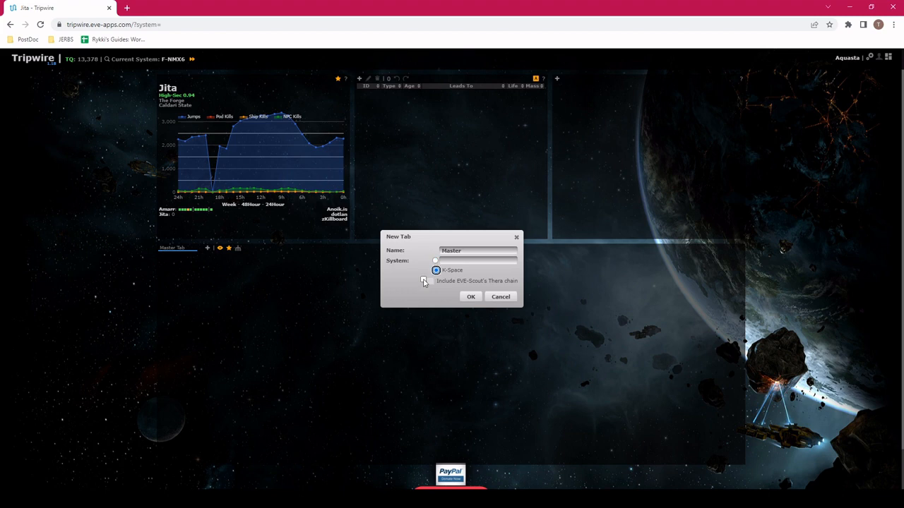
{"action": "left_click", "coordinate": [424, 279]}
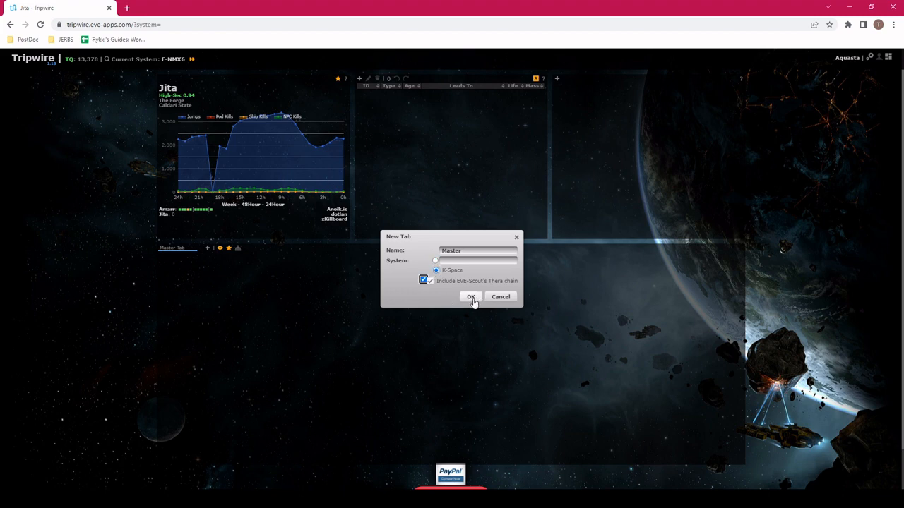
{"action": "left_click", "coordinate": [472, 297]}
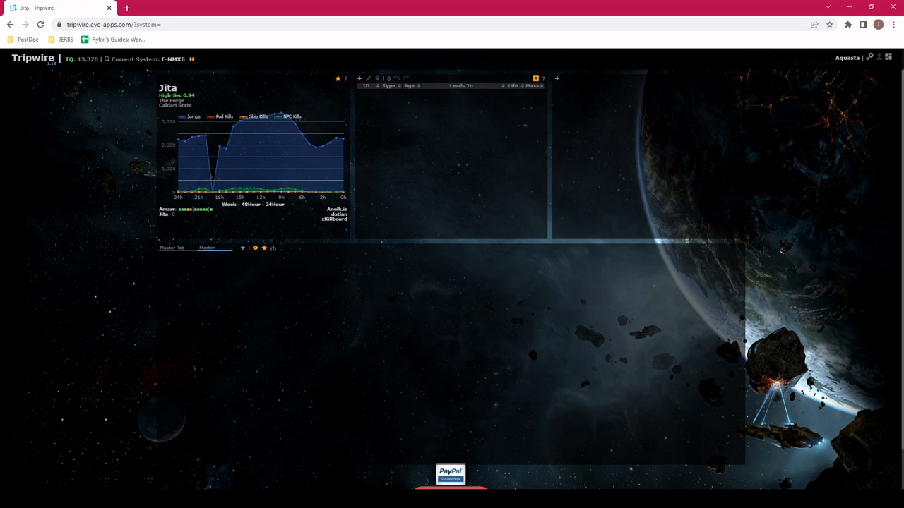
{"action": "mouse_move", "coordinate": [291, 275]}
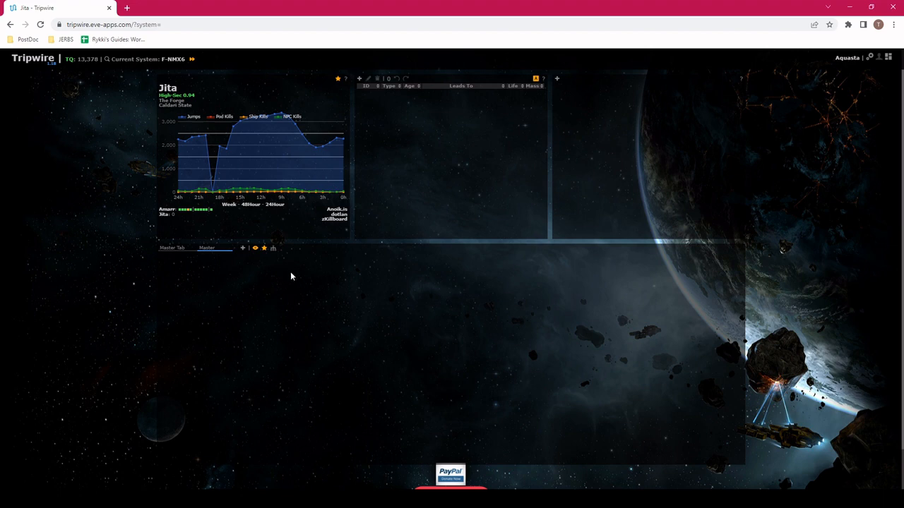
{"action": "mouse_move", "coordinate": [304, 215]}
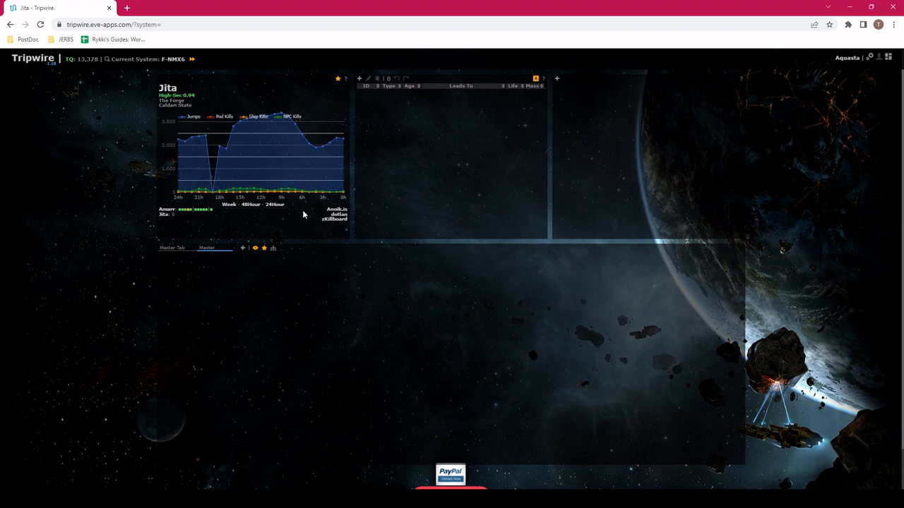
{"action": "mouse_move", "coordinate": [167, 65]}
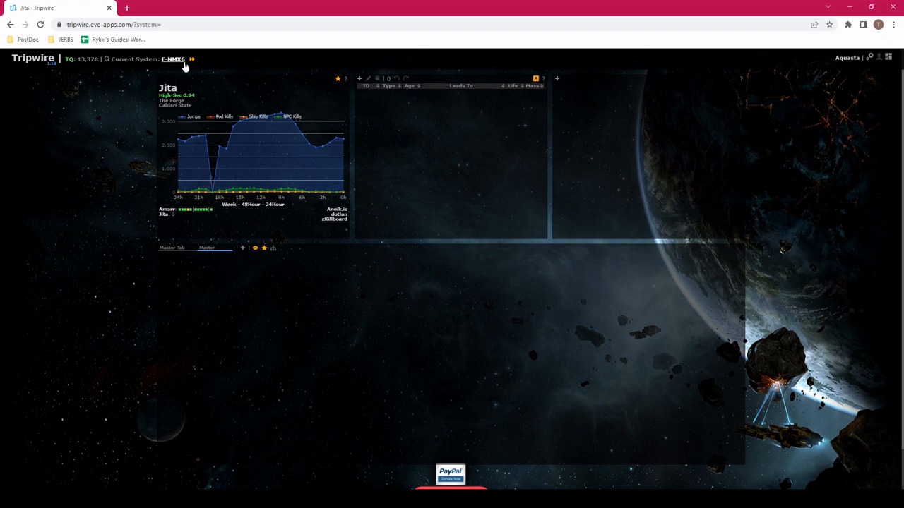
{"action": "mouse_move", "coordinate": [169, 67]}
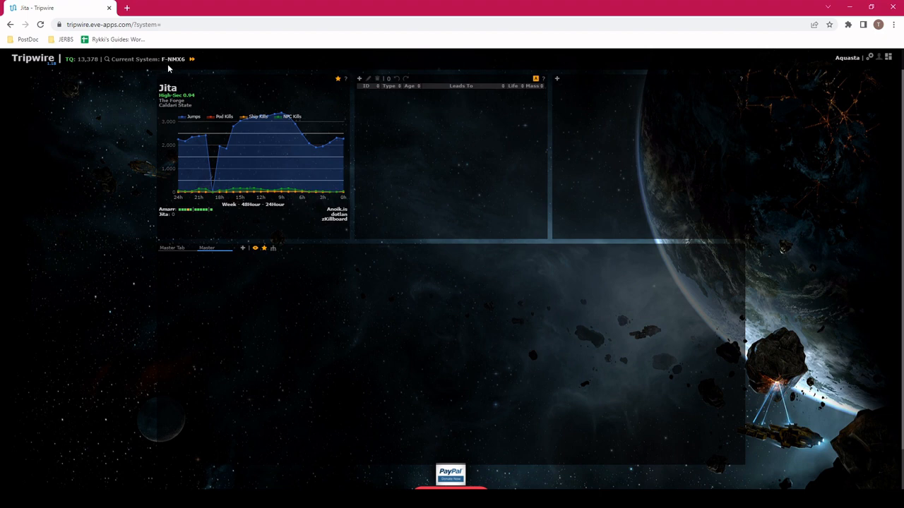
{"action": "mouse_move", "coordinate": [822, 65]}
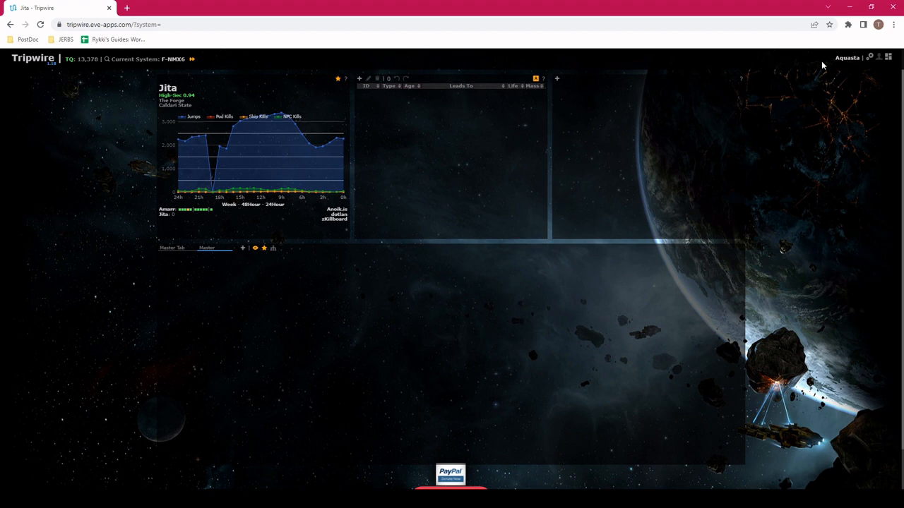
{"action": "mouse_move", "coordinate": [840, 67]}
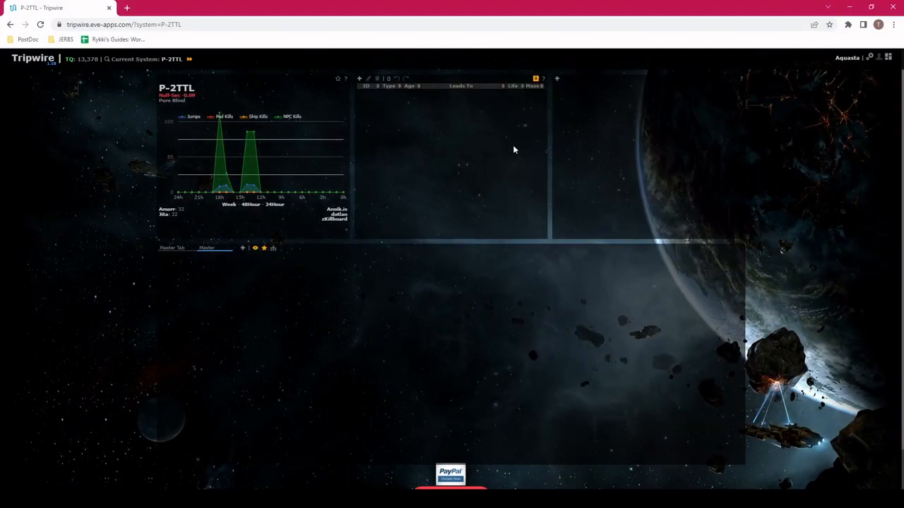
{"action": "mouse_move", "coordinate": [470, 172]}
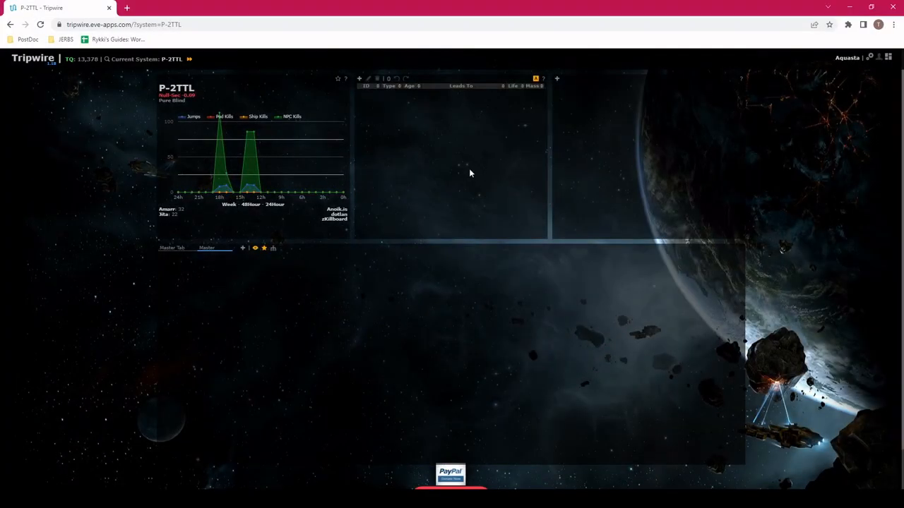
Paste the probe scanner results into P-2TTL's signature list.
{"action": "key", "text": "ctrl+v"}
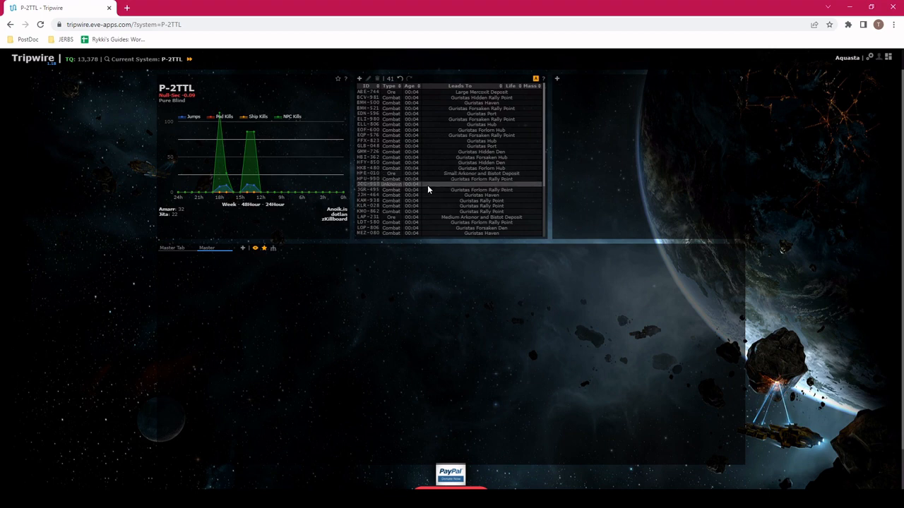
Paste the scan containing the wormhole so it appears on the chain map.
{"action": "key", "text": "ctrl+v"}
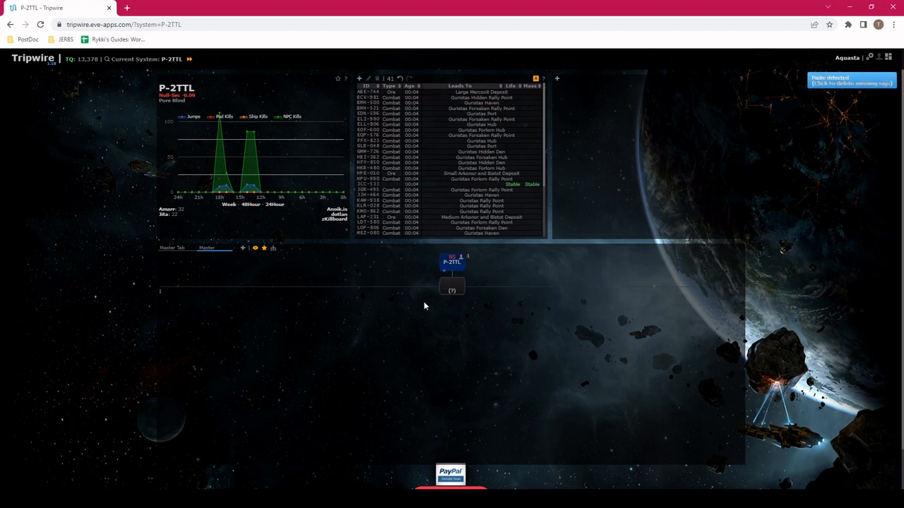
{"action": "mouse_move", "coordinate": [480, 288]}
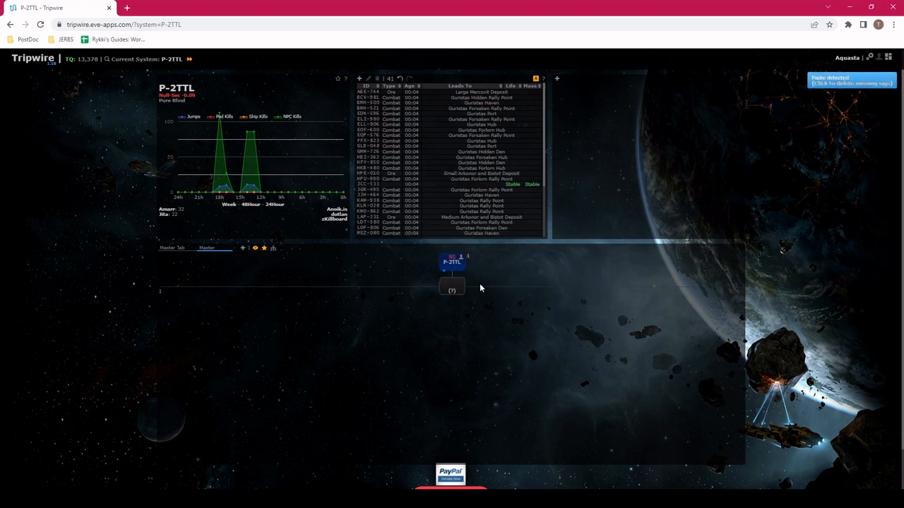
{"action": "mouse_move", "coordinate": [432, 257]}
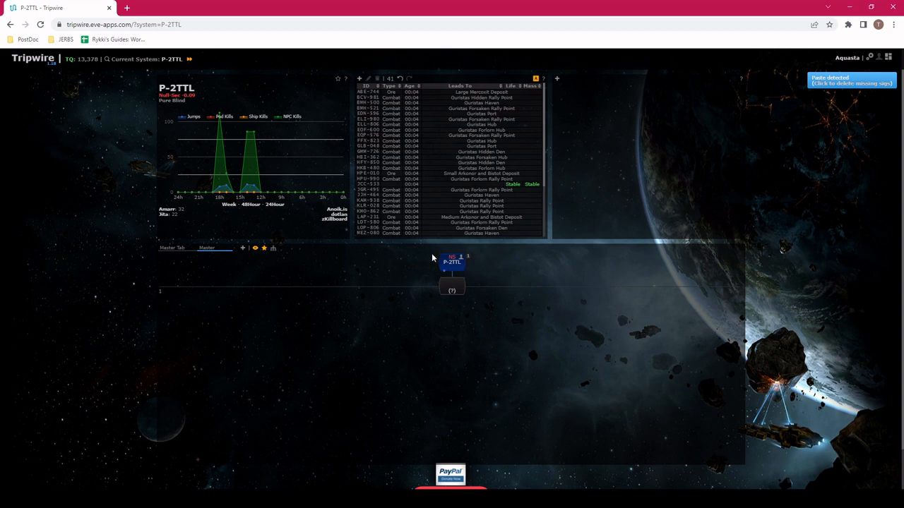
{"action": "mouse_move", "coordinate": [478, 277]}
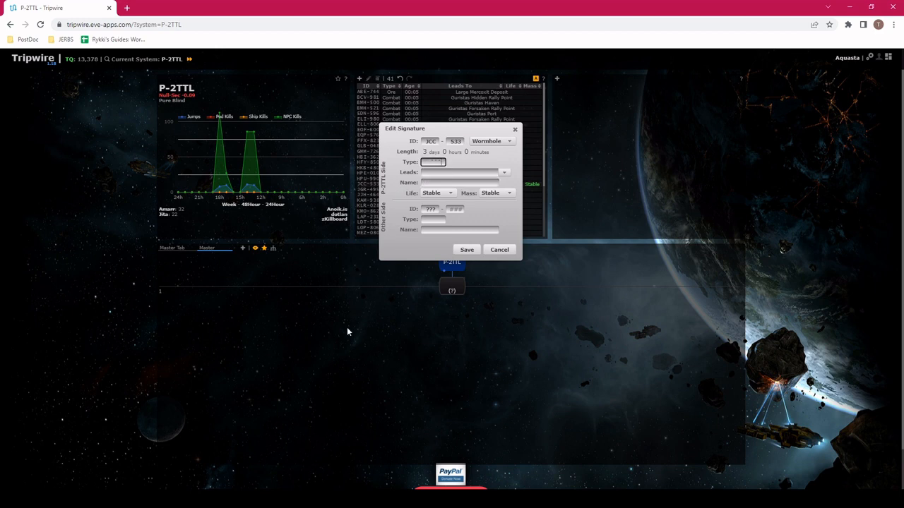
Record the P-2TTL wormhole as type R943 leading to Class 2 with Critical life.
{"action": "type", "text": "R943"}
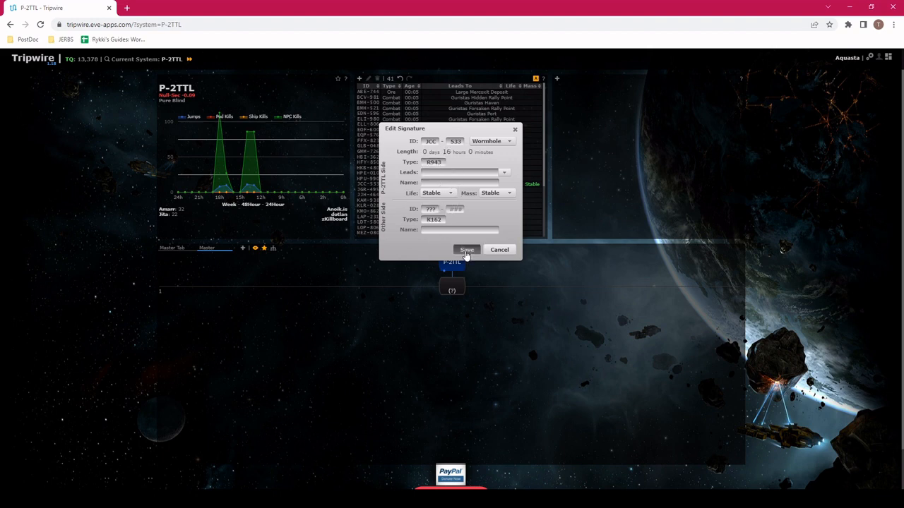
{"action": "left_click", "coordinate": [466, 249]}
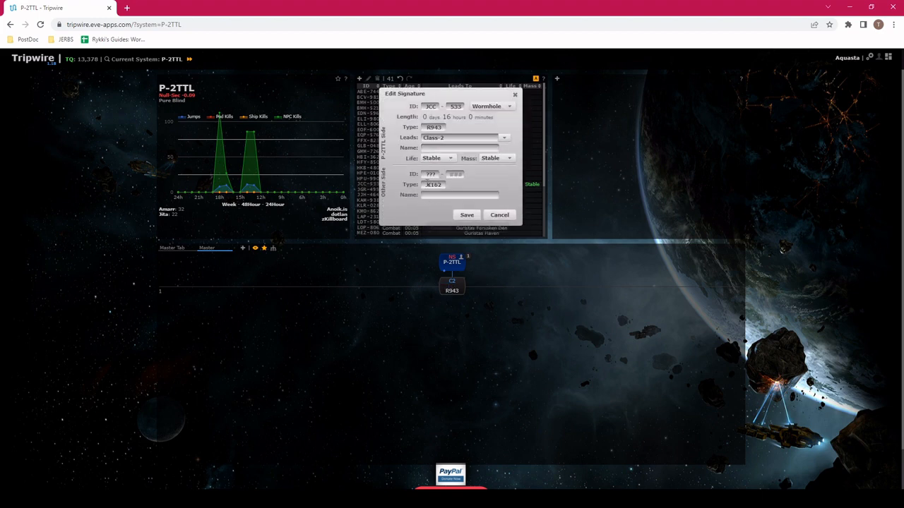
{"action": "left_click", "coordinate": [438, 158]}
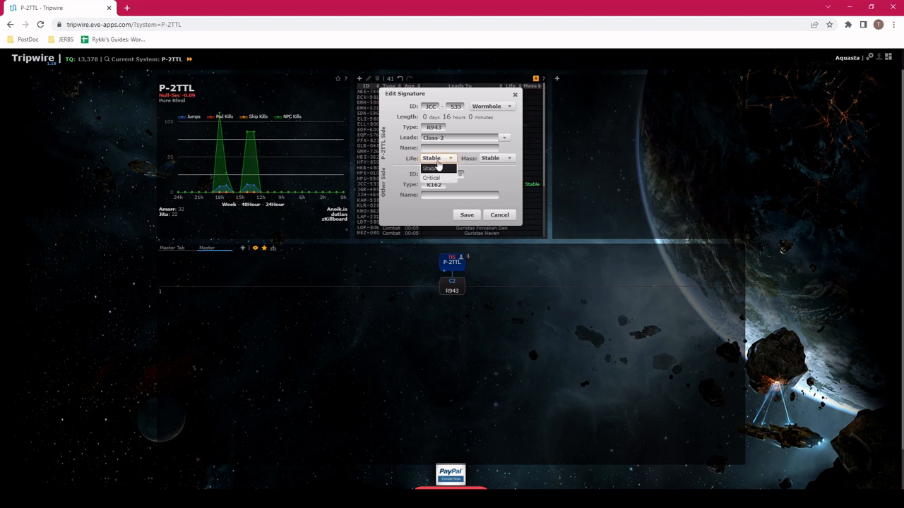
{"action": "left_click", "coordinate": [432, 178]}
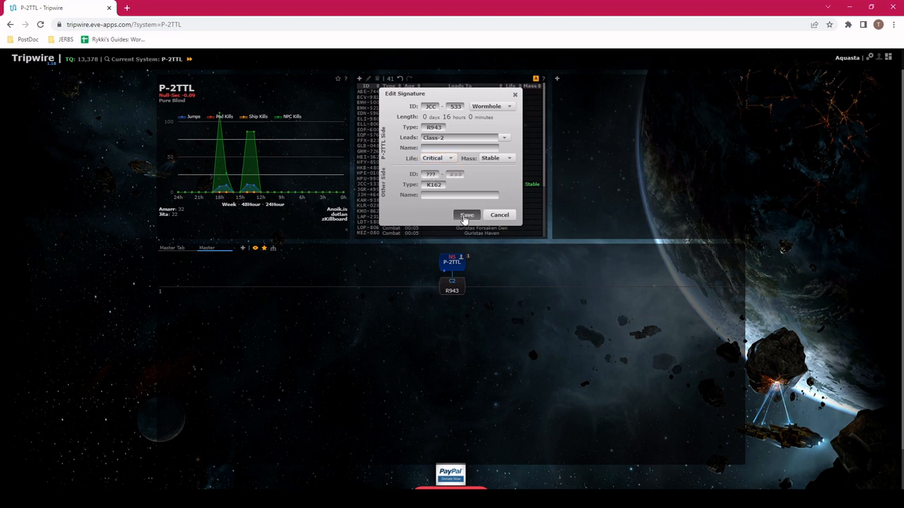
{"action": "left_click", "coordinate": [466, 215]}
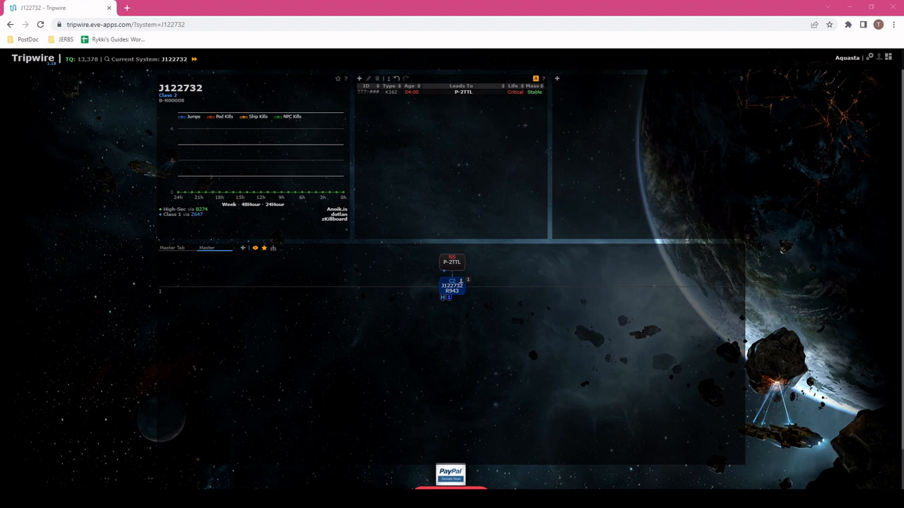
{"action": "mouse_move", "coordinate": [499, 331]}
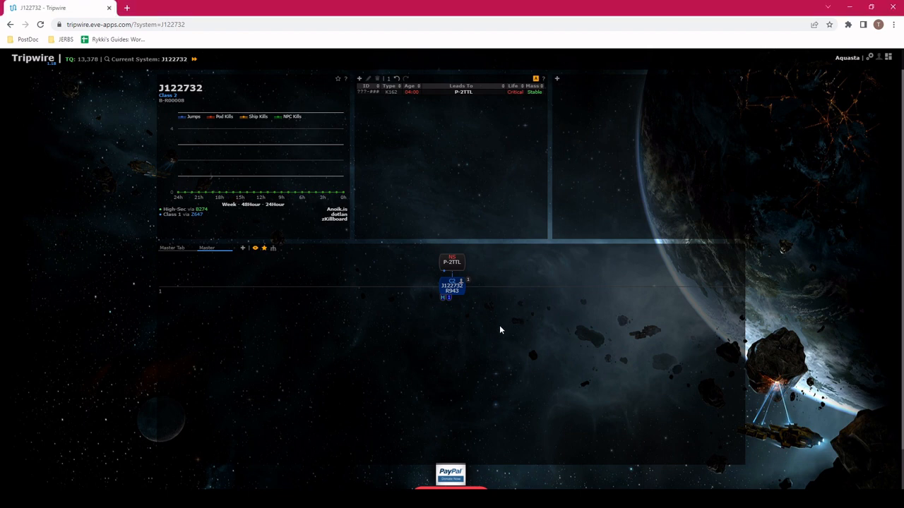
{"action": "mouse_move", "coordinate": [477, 266]}
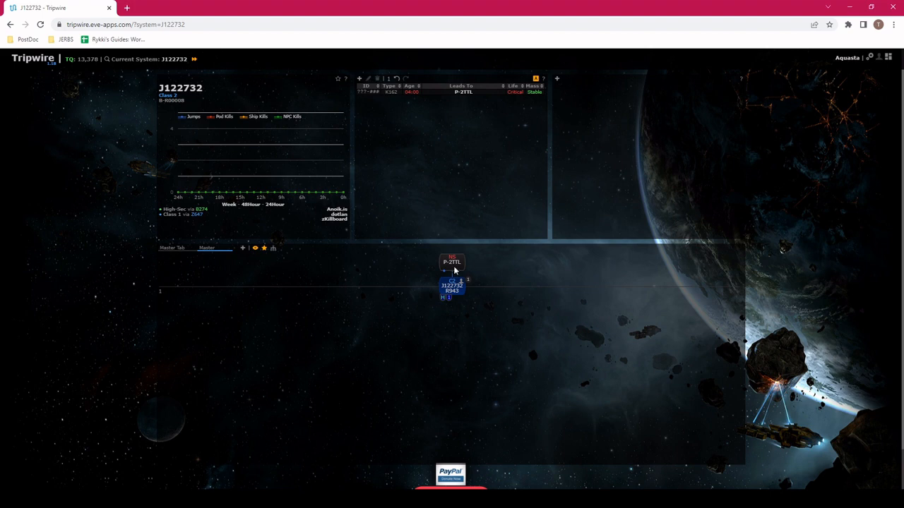
{"action": "mouse_move", "coordinate": [158, 108]}
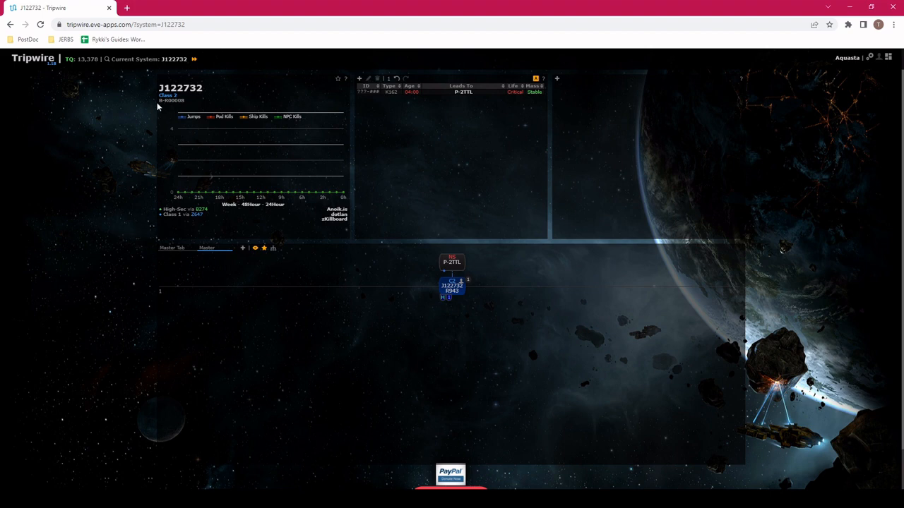
{"action": "mouse_move", "coordinate": [164, 223]}
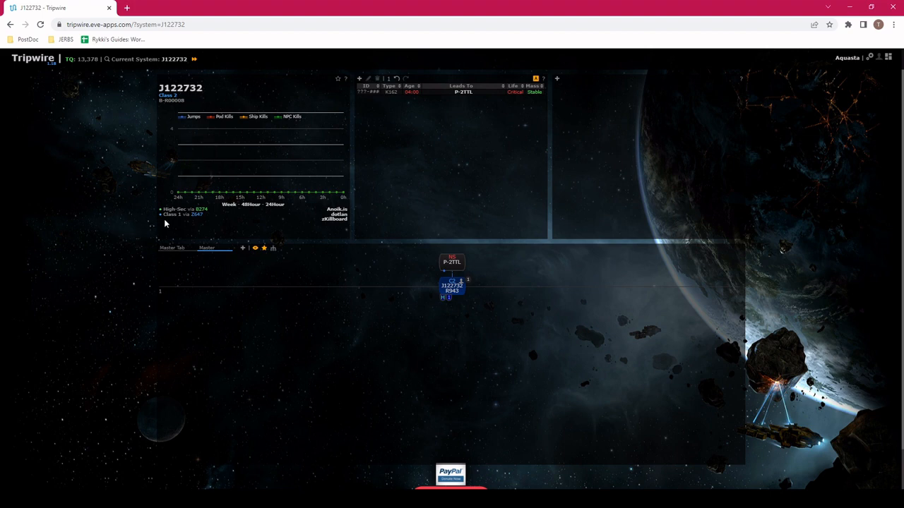
{"action": "mouse_move", "coordinate": [182, 221]}
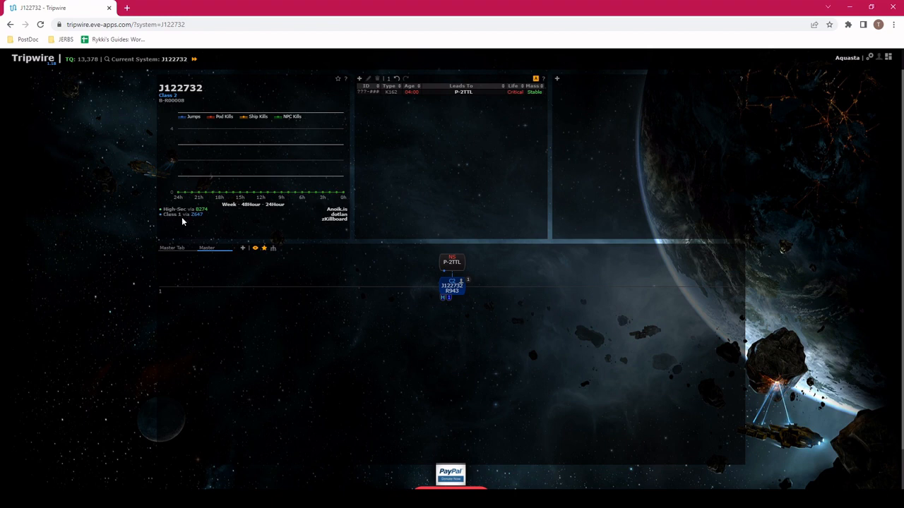
{"action": "mouse_move", "coordinate": [188, 225]}
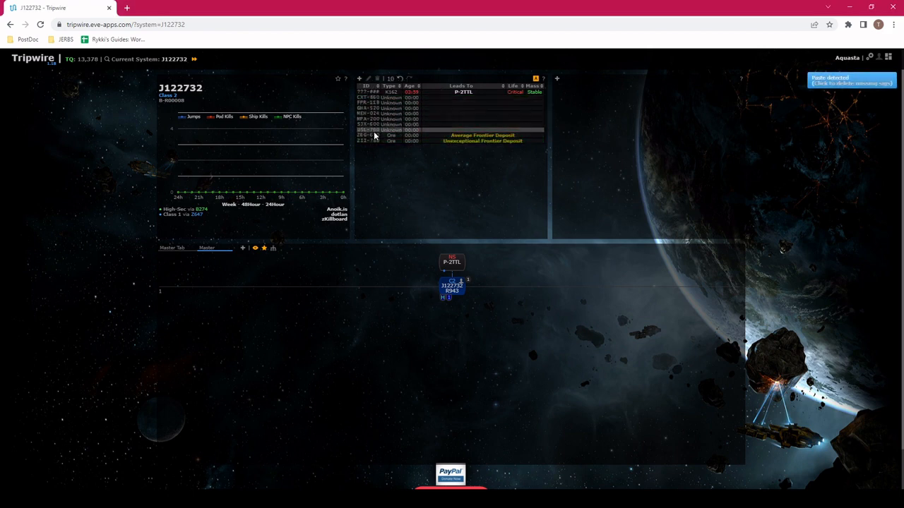
{"action": "mouse_move", "coordinate": [370, 166]}
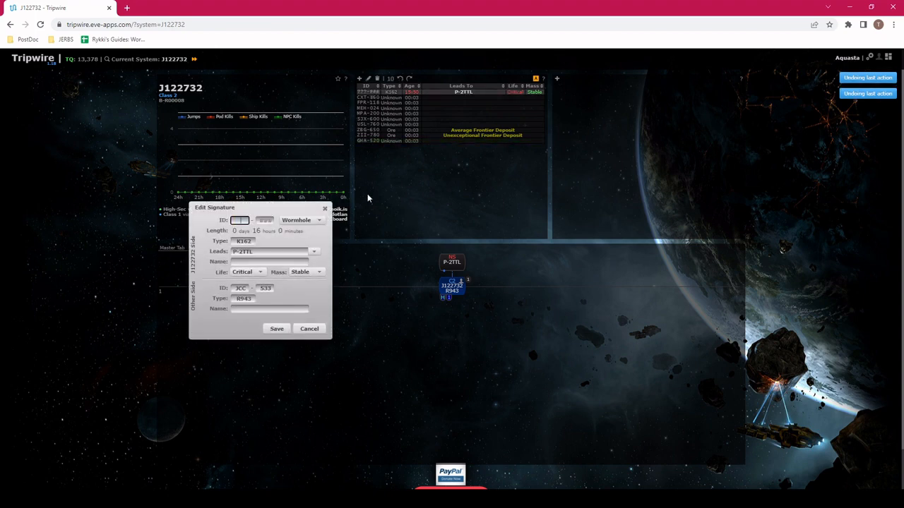
Save the wormhole signature with the ID GHA-520.
{"action": "type", "text": "GHA"}
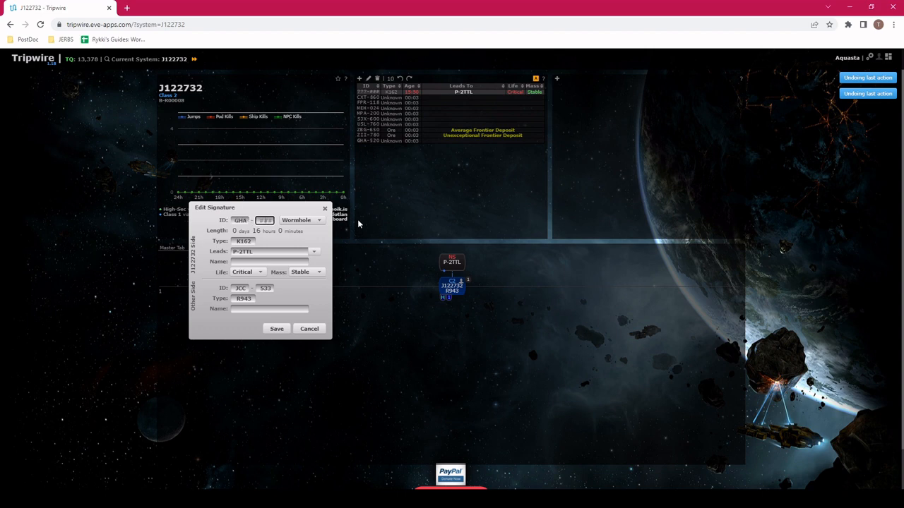
{"action": "type", "text": "520"}
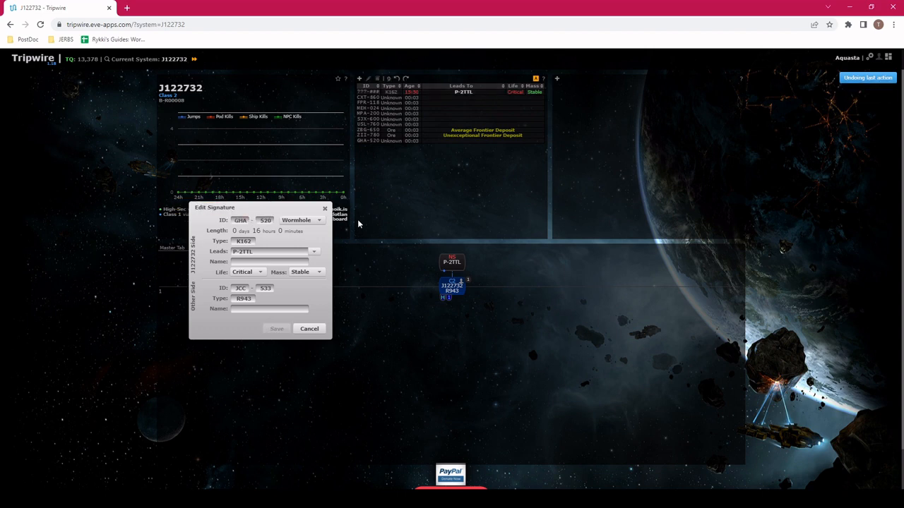
{"action": "left_click", "coordinate": [308, 328]}
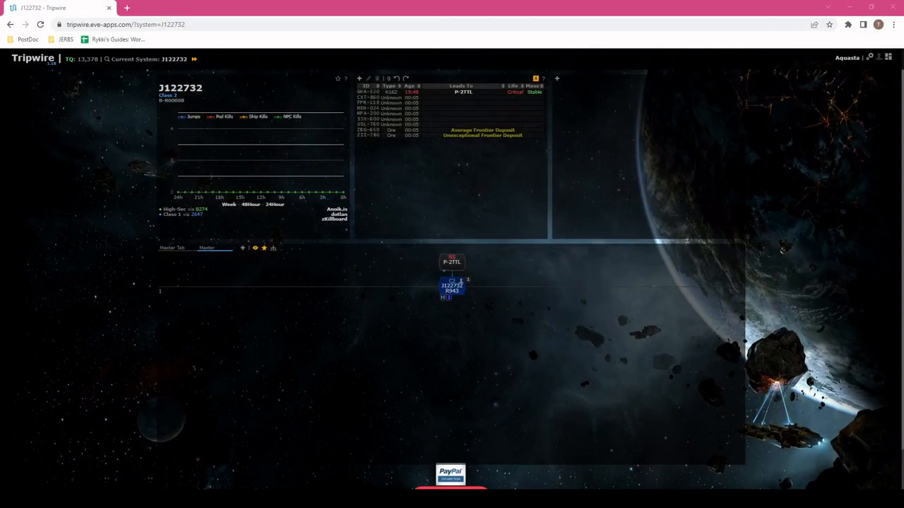
{"action": "mouse_move", "coordinate": [394, 257]}
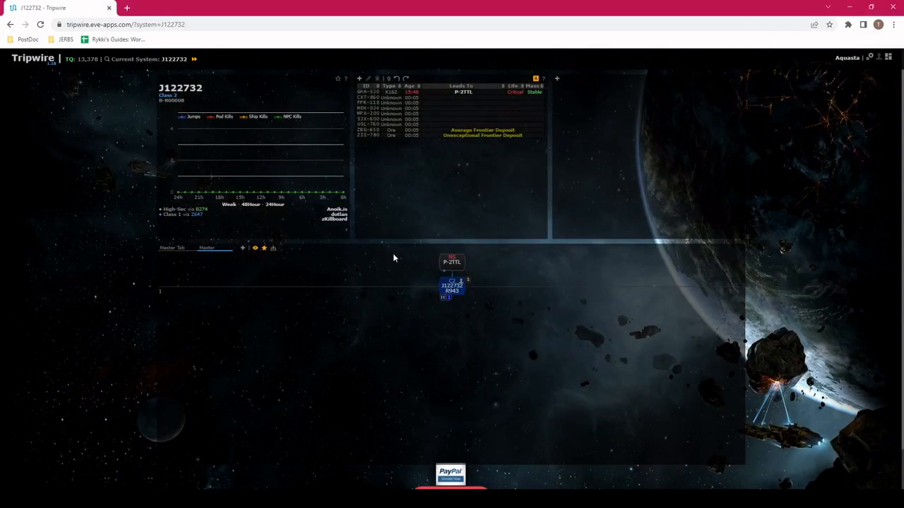
Paste the updated scan so two new wormholes hang below J122732.
{"action": "key", "text": "ctrl+v"}
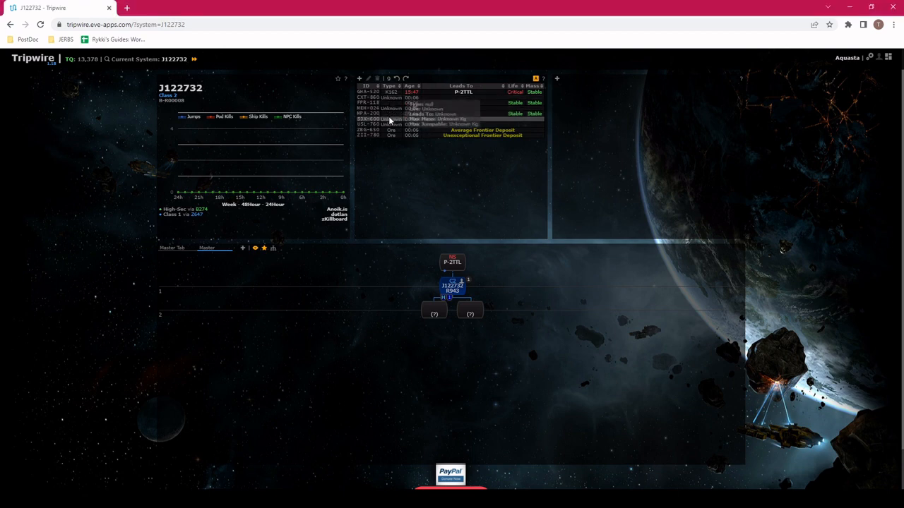
Edit one new wormhole signature as stable and leading to a Class 1 system.
{"action": "left_click", "coordinate": [367, 113]}
{"action": "type", "text": "Z647"}
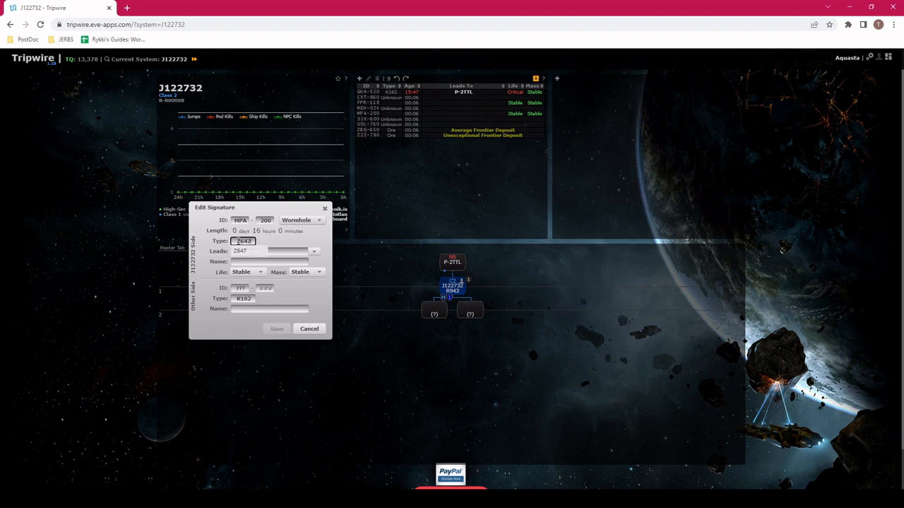
{"action": "left_click", "coordinate": [277, 327]}
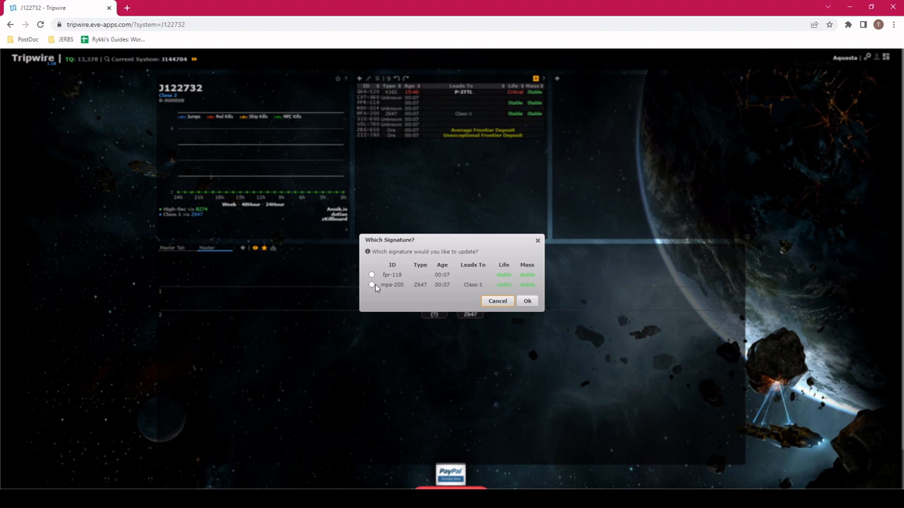
Assign the jump into J164704 to the signature leading to Class 1.
{"action": "left_click", "coordinate": [371, 285]}
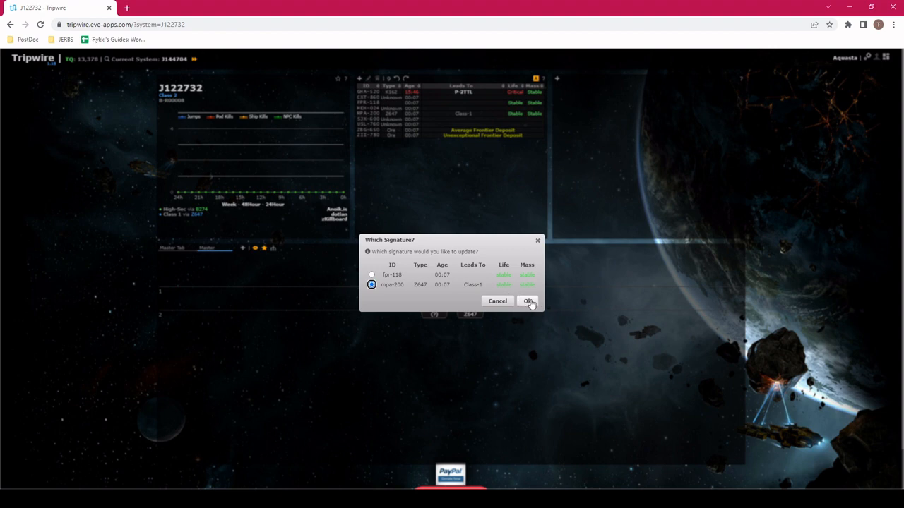
{"action": "left_click", "coordinate": [528, 301]}
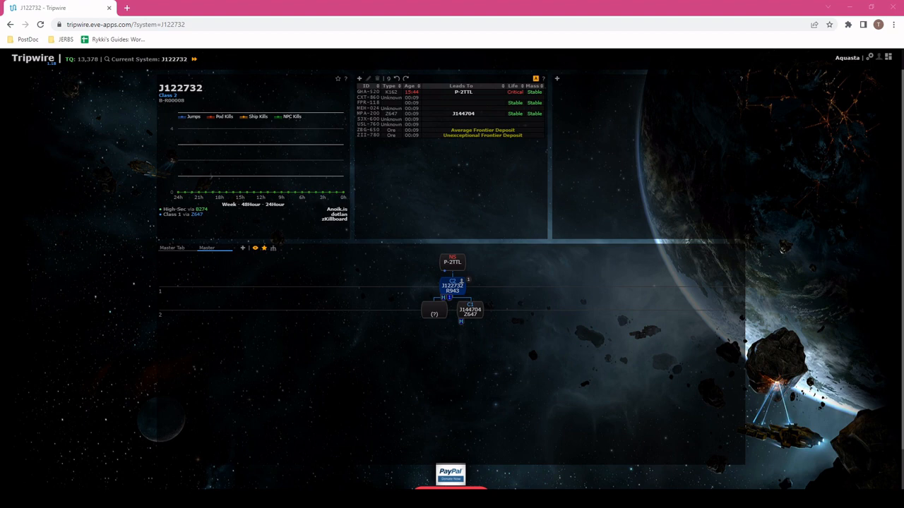
Show the highsec Yebouz system page, whose single signature leads back to J122732.
{"action": "left_click", "coordinate": [466, 285]}
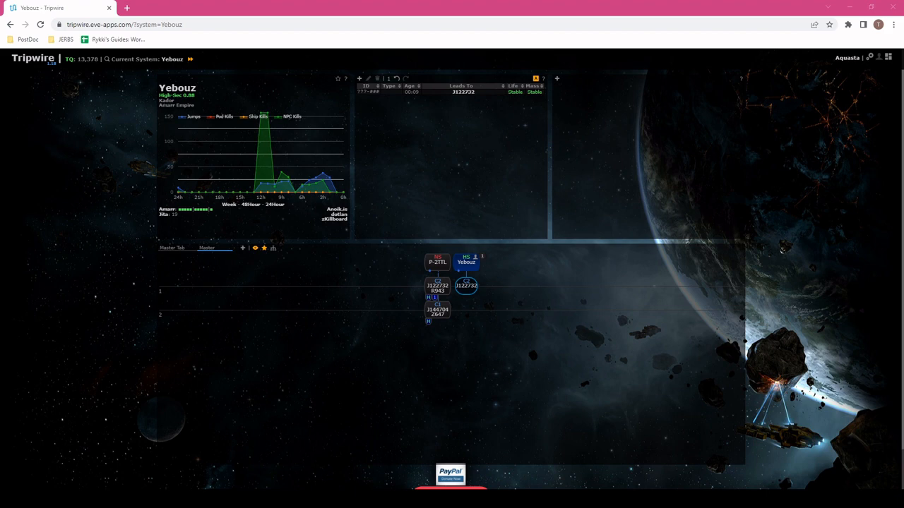
{"action": "mouse_move", "coordinate": [652, 350]}
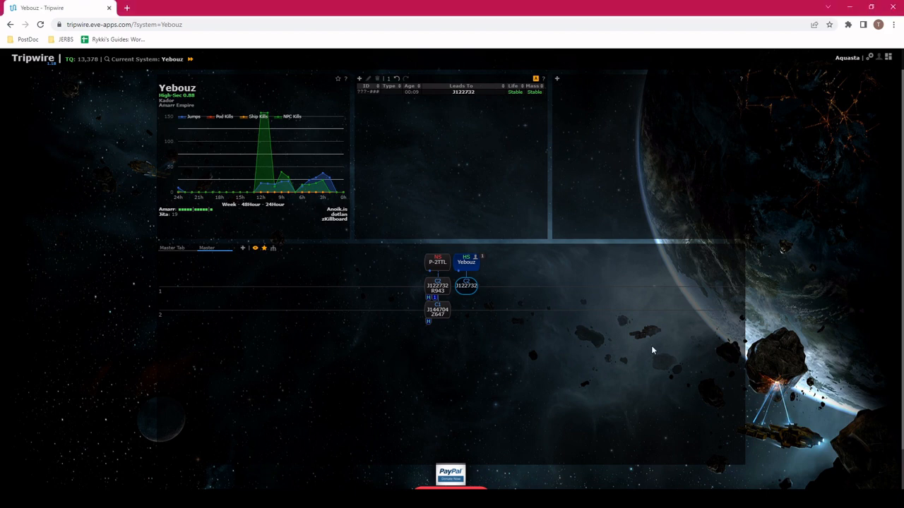
{"action": "mouse_move", "coordinate": [416, 327]}
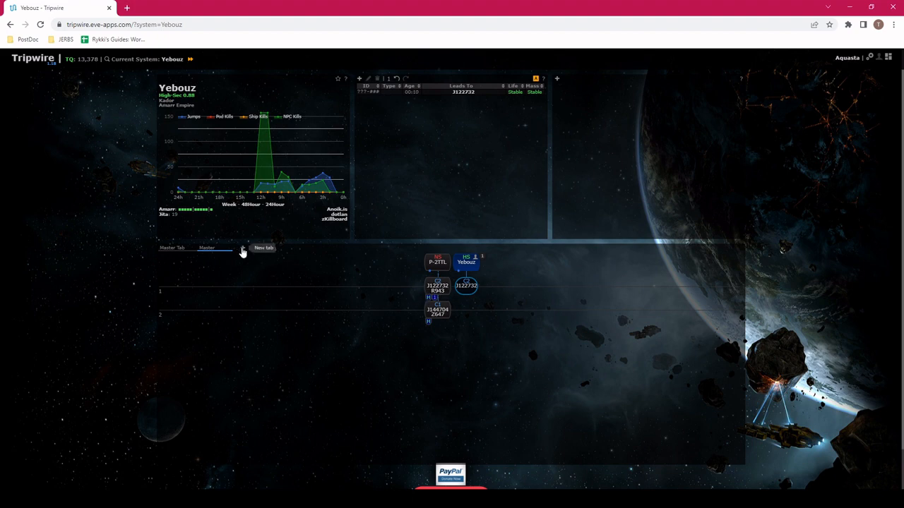
Create a new map tab named 'Living in WH Space' with home system J122732.
{"action": "left_click", "coordinate": [263, 249]}
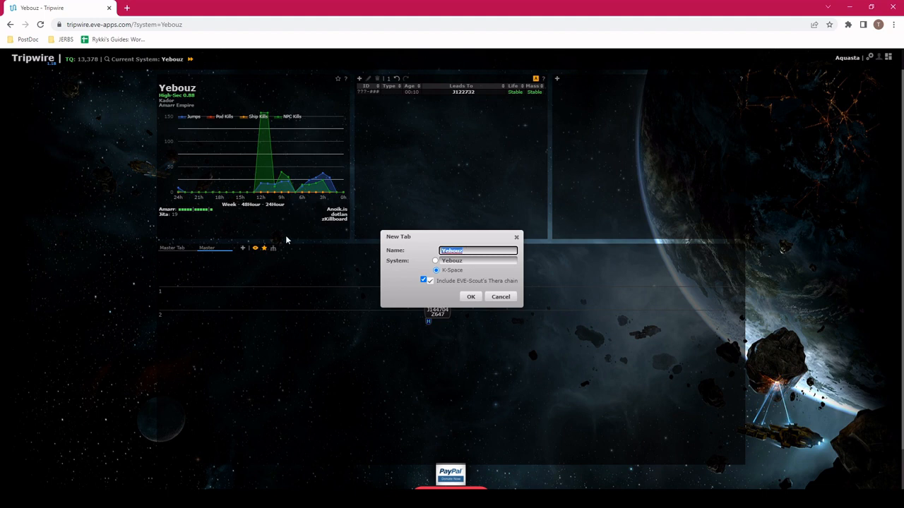
{"action": "type", "text": "Living in WH Space"}
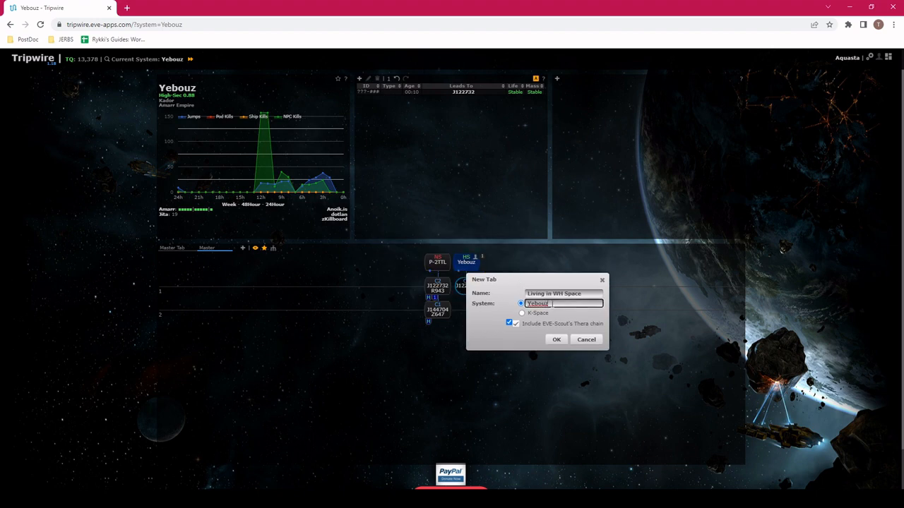
{"action": "type", "text": "J1222"}
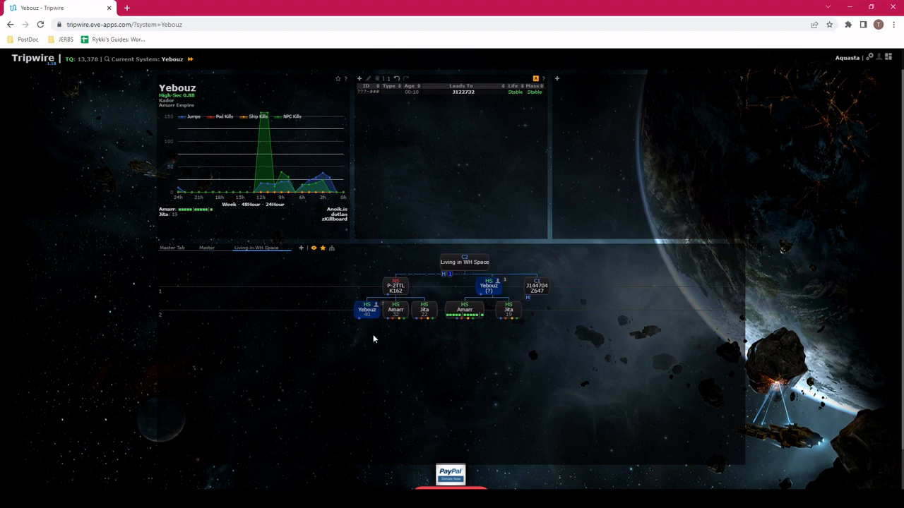
{"action": "mouse_move", "coordinate": [571, 307]}
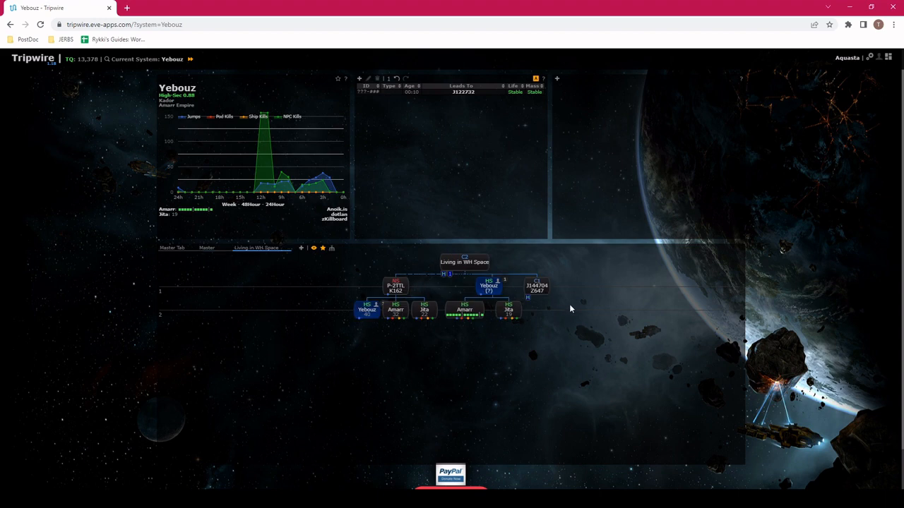
{"action": "mouse_move", "coordinate": [469, 247]}
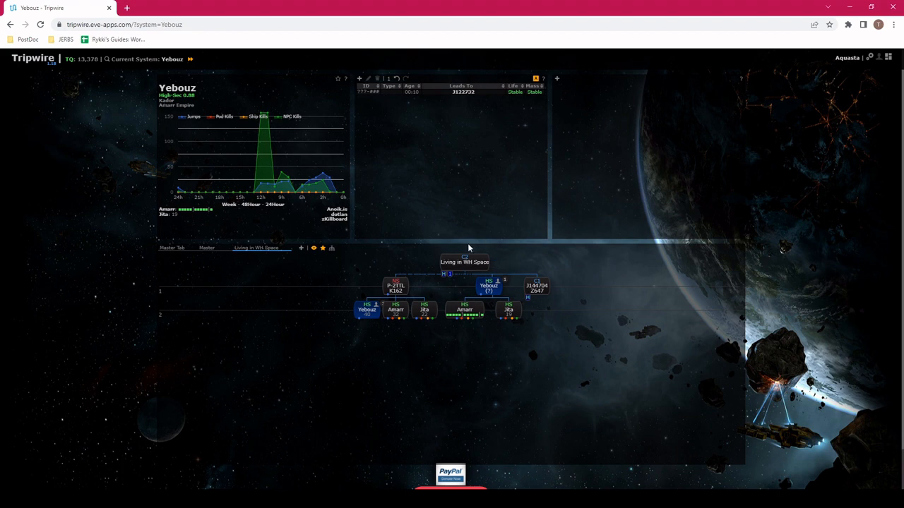
{"action": "mouse_move", "coordinate": [584, 390]}
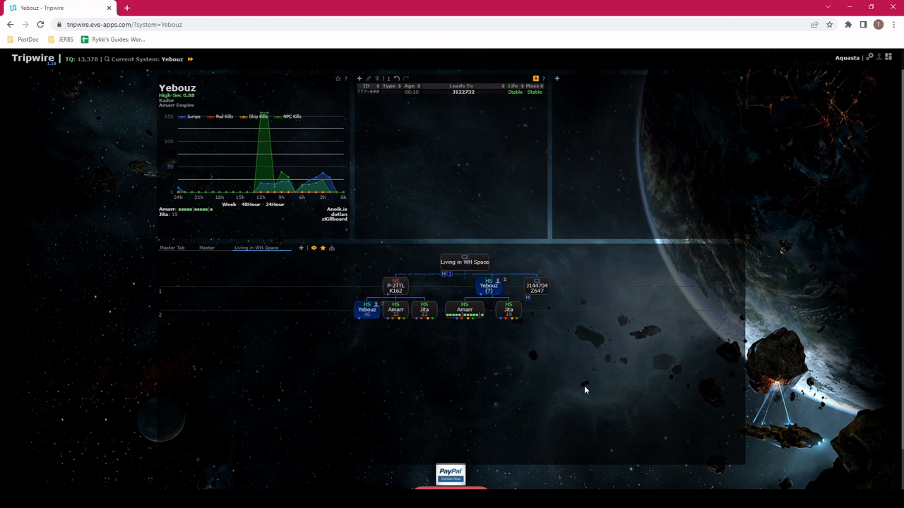